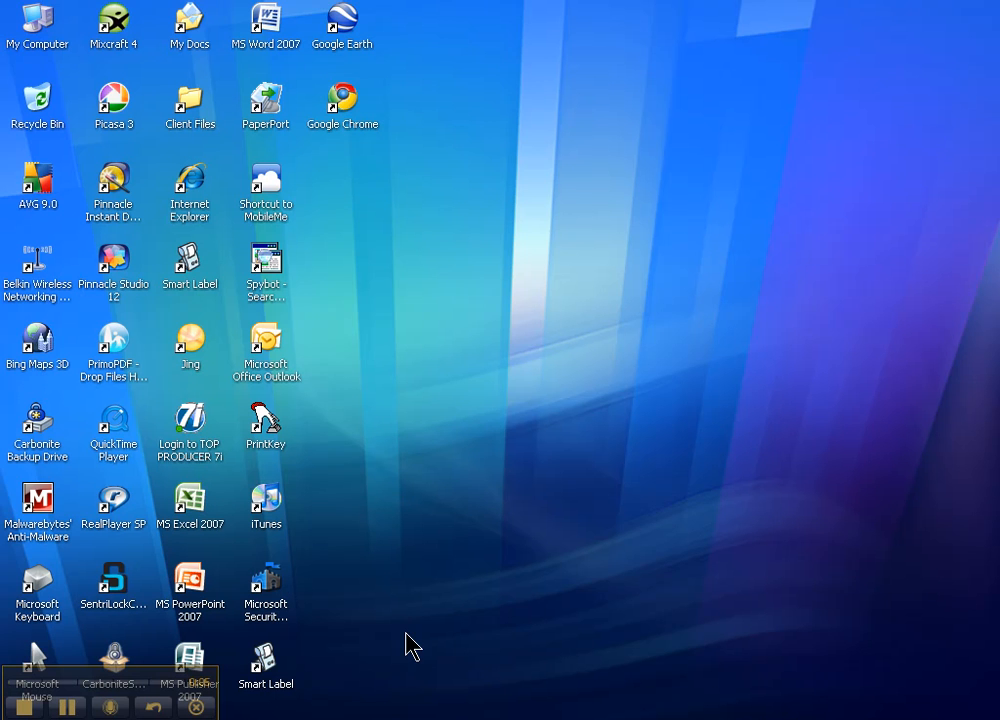
mouse_move(344, 688)
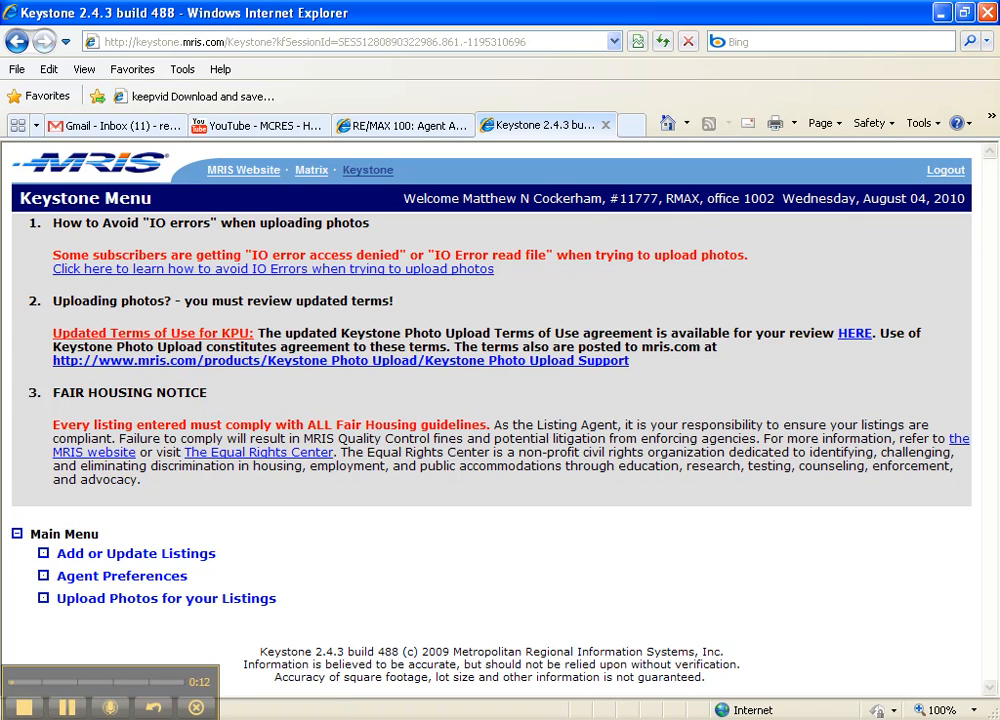
mouse_move(336, 704)
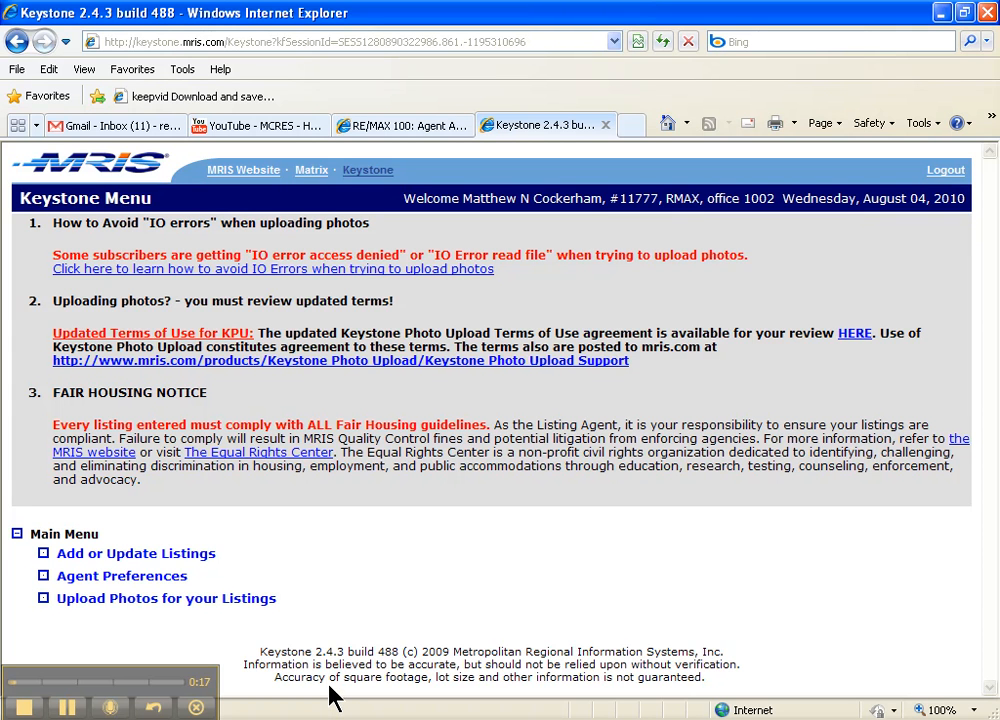
mouse_move(620, 284)
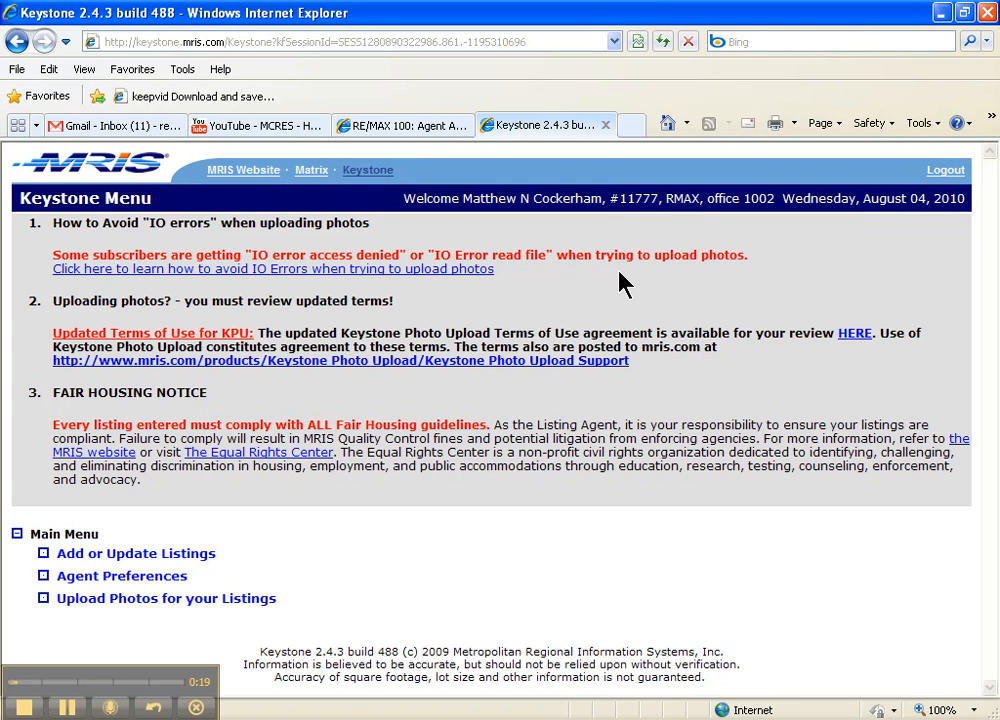
mouse_move(584, 164)
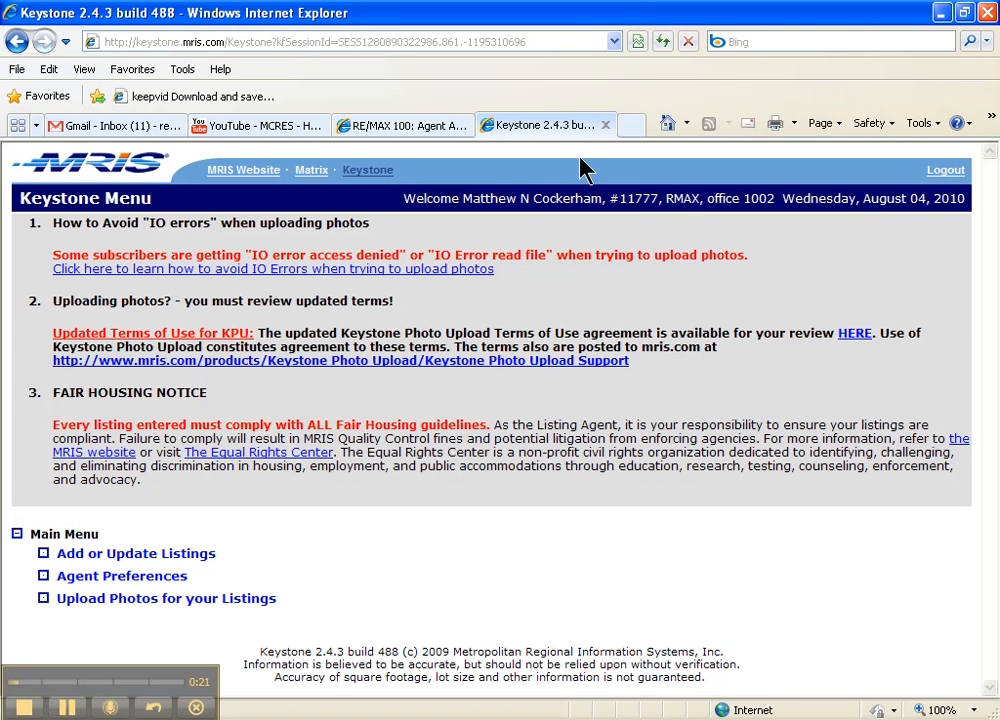
mouse_move(564, 184)
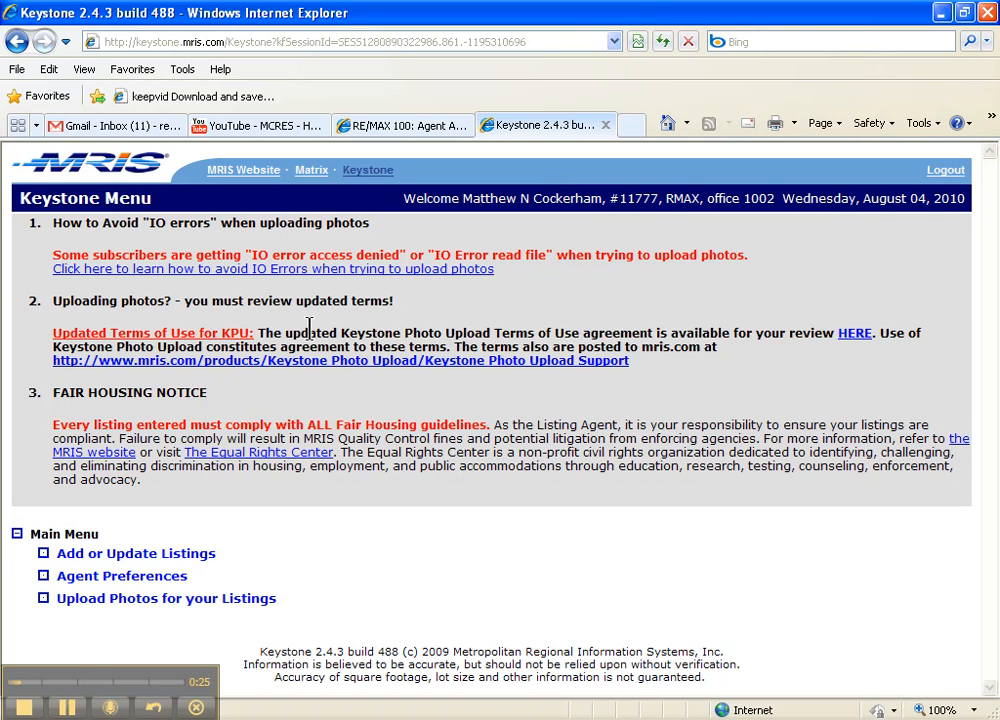
mouse_move(370, 420)
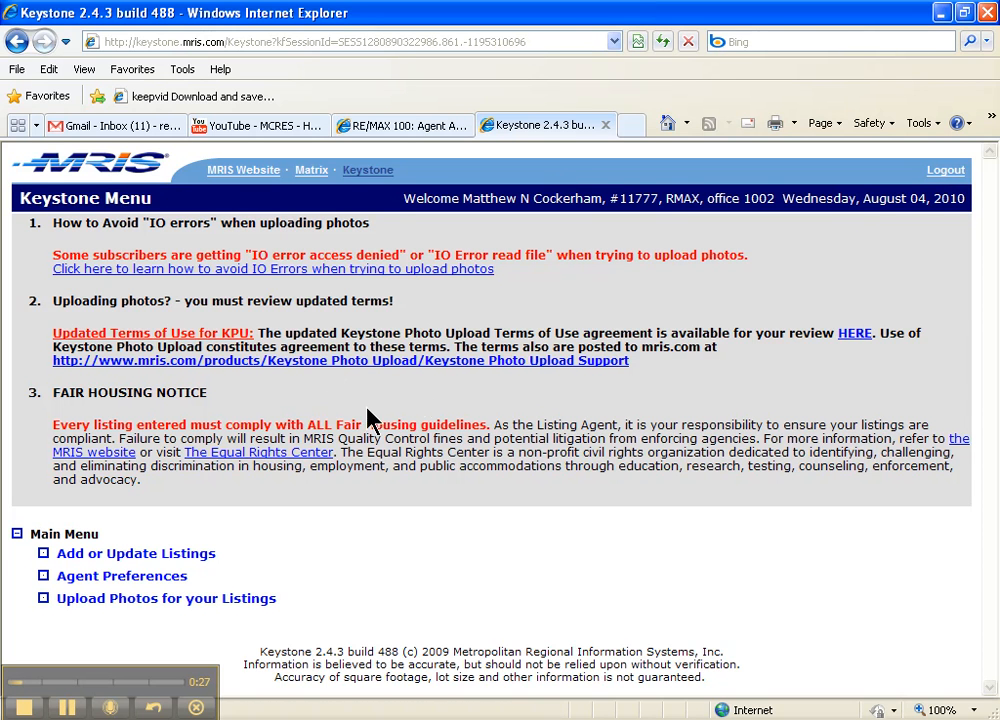
mouse_move(236, 560)
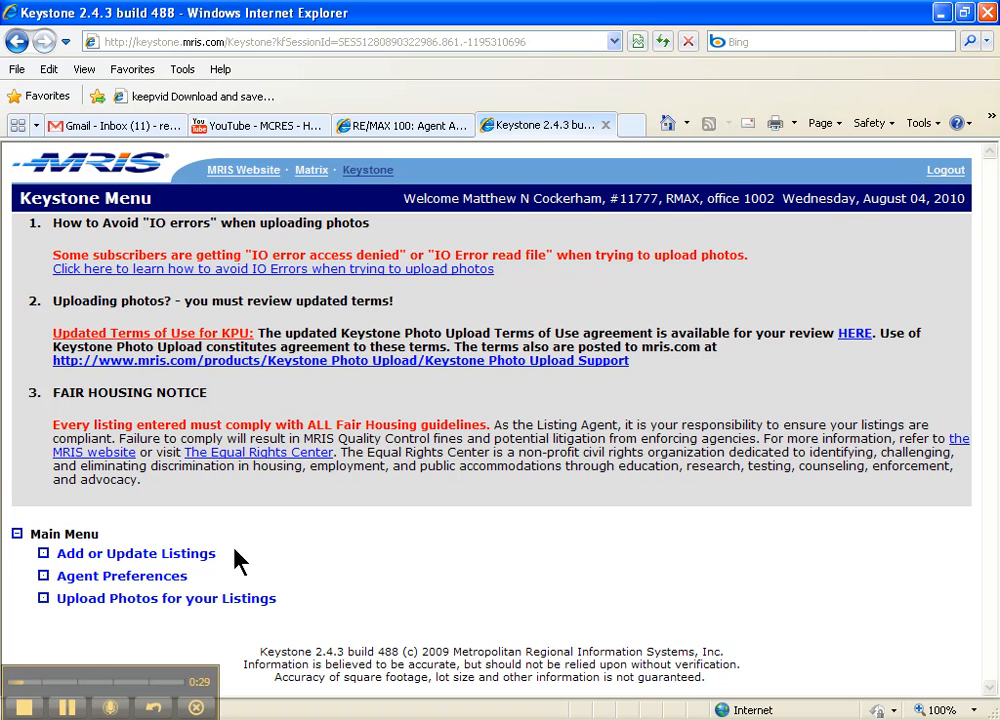
Search listings for agent ID 11777 and street number 1546, returning one ACTIVE rental
click(136, 552)
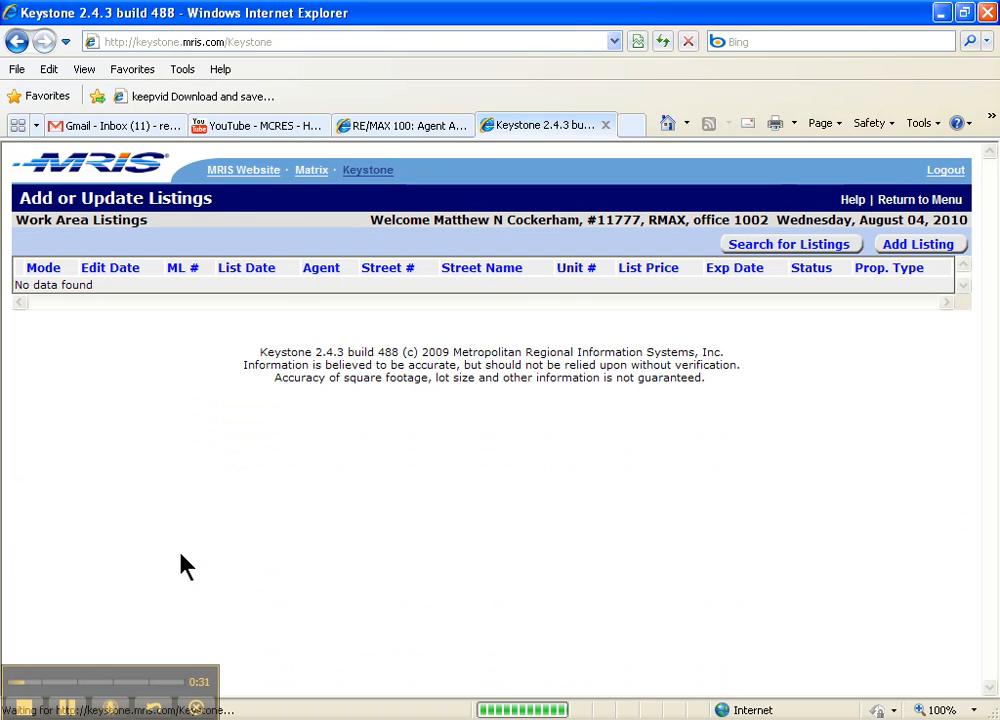
mouse_move(776, 316)
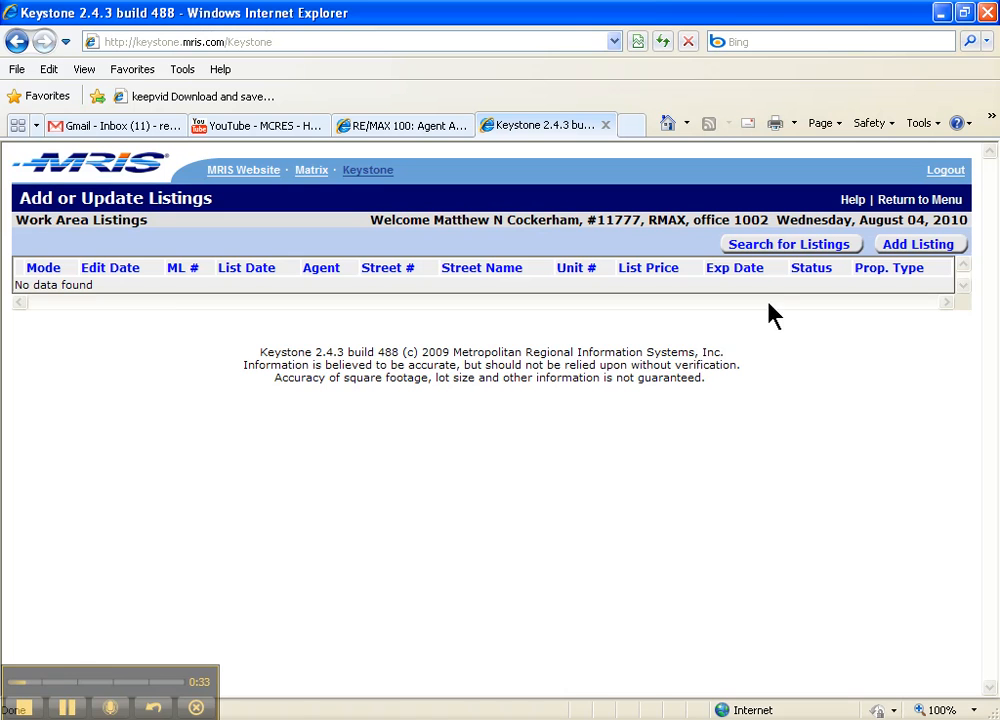
click(790, 244)
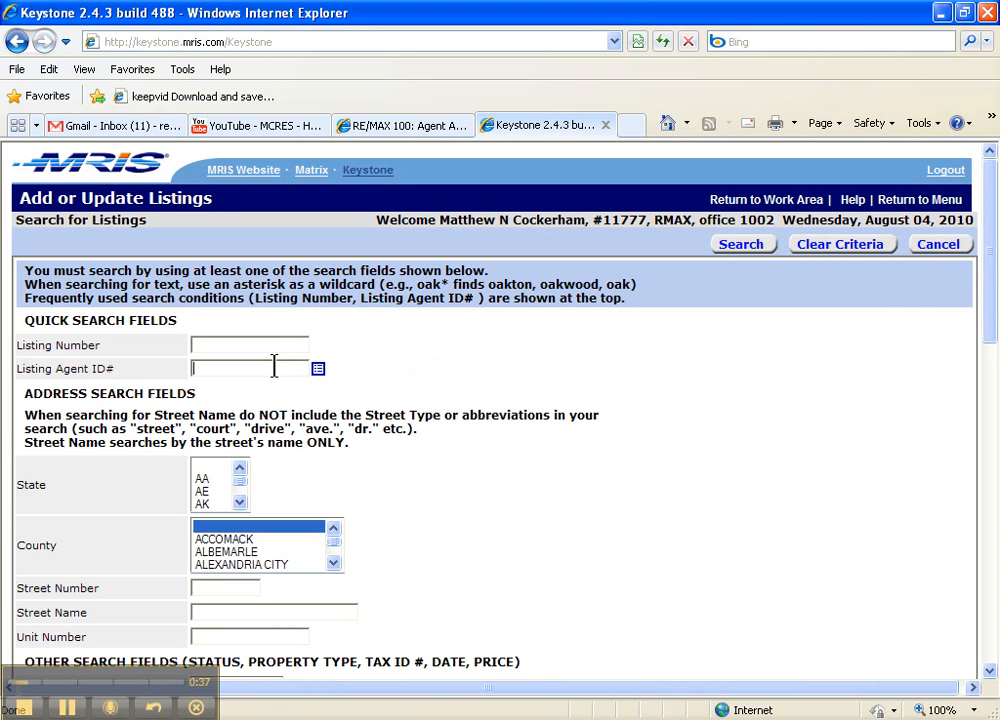
text(11777)
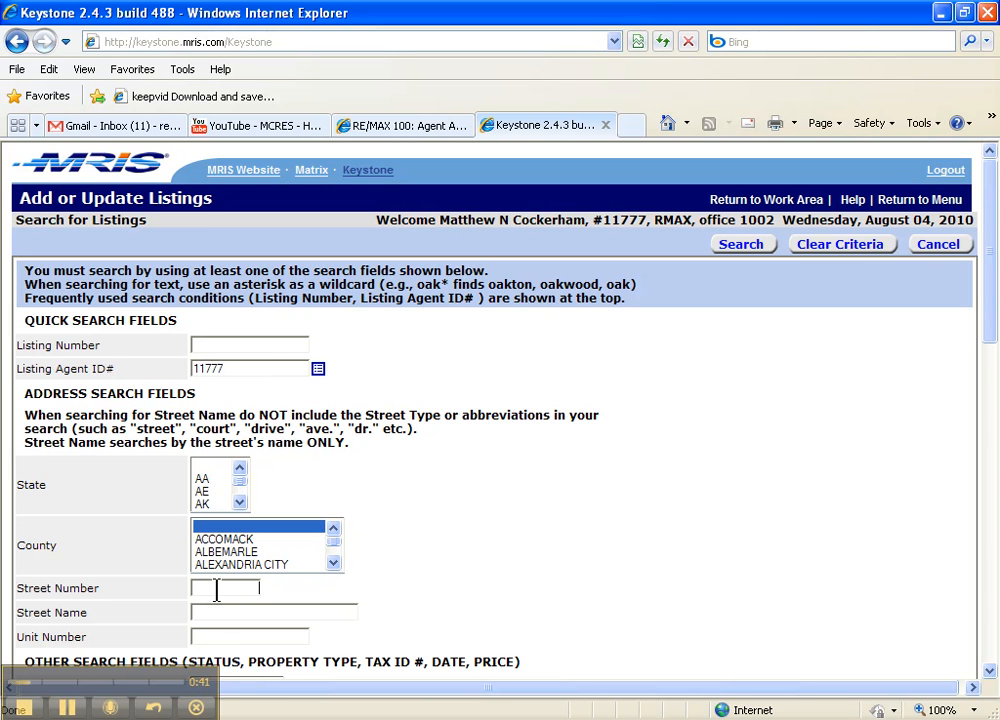
text(1546)
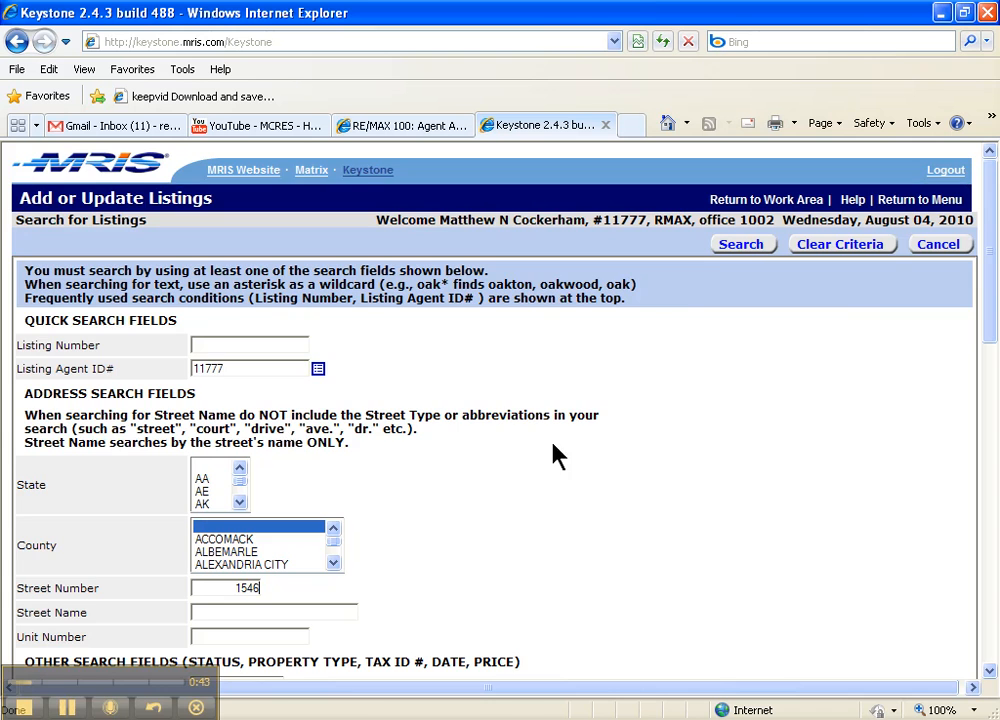
click(742, 244)
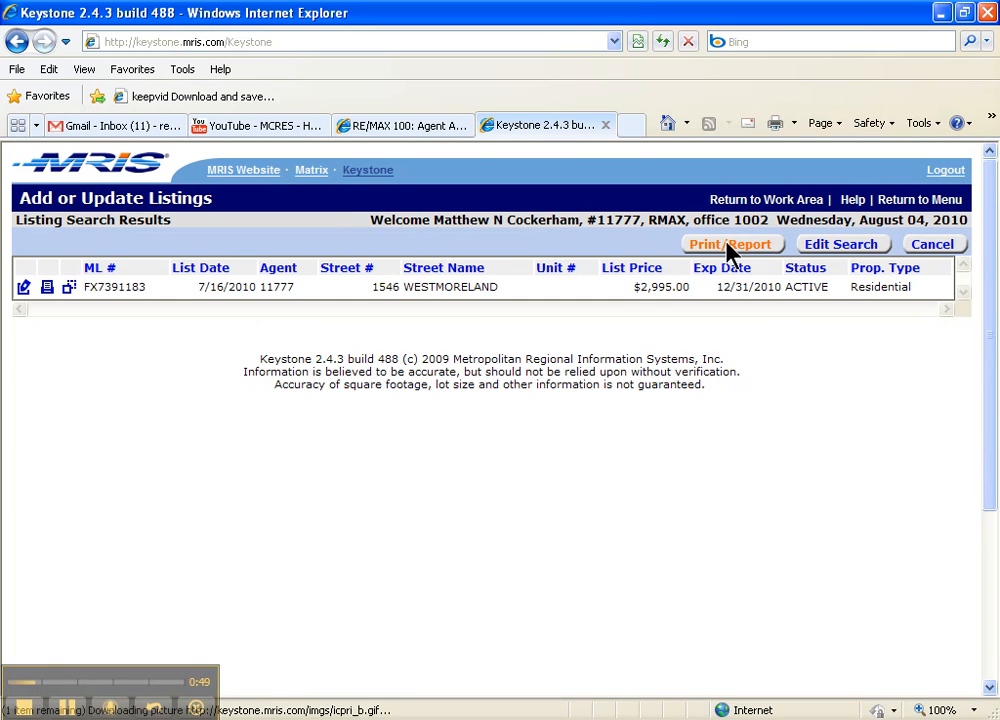
mouse_move(710, 330)
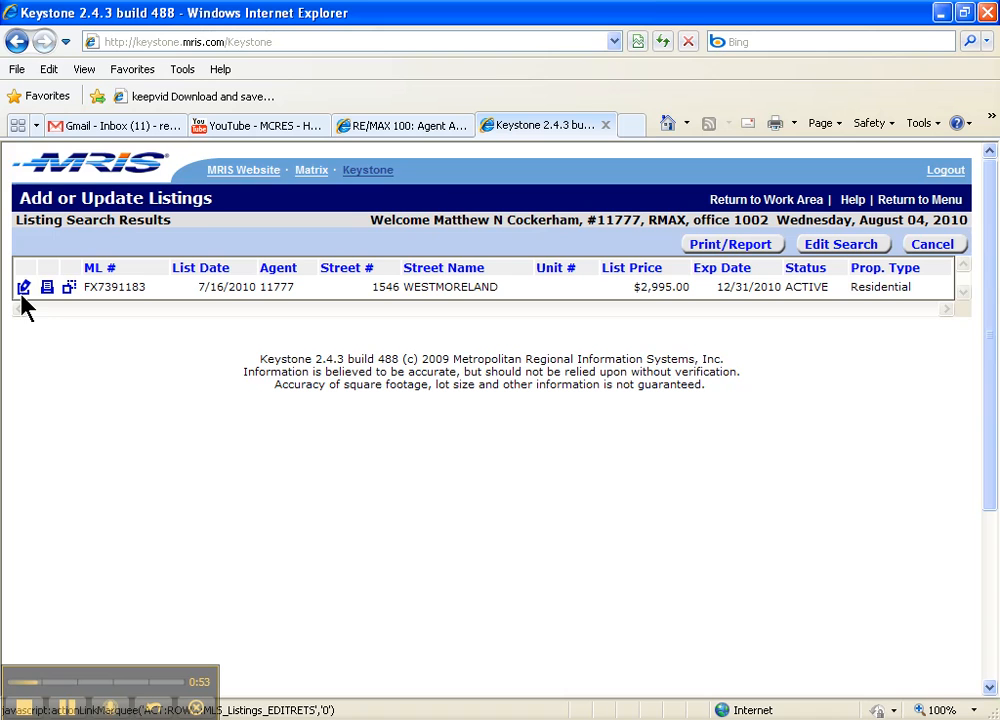
mouse_move(24, 288)
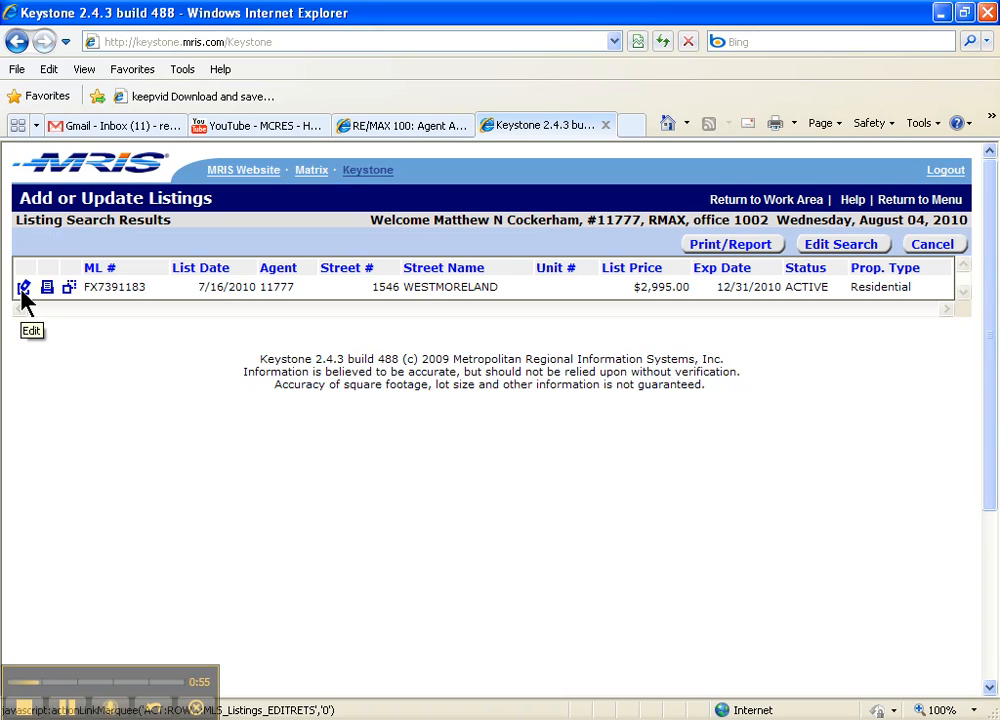
Change the 1546 Westmoreland listing's status from ACTIVE to APP REG and submit it
click(24, 288)
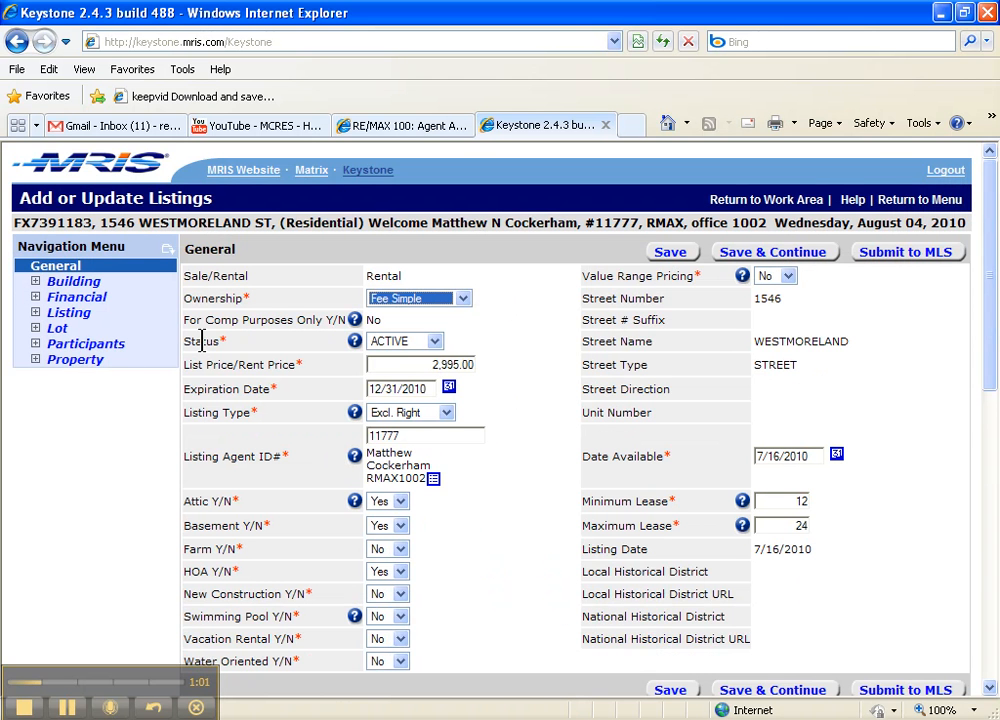
mouse_move(232, 352)
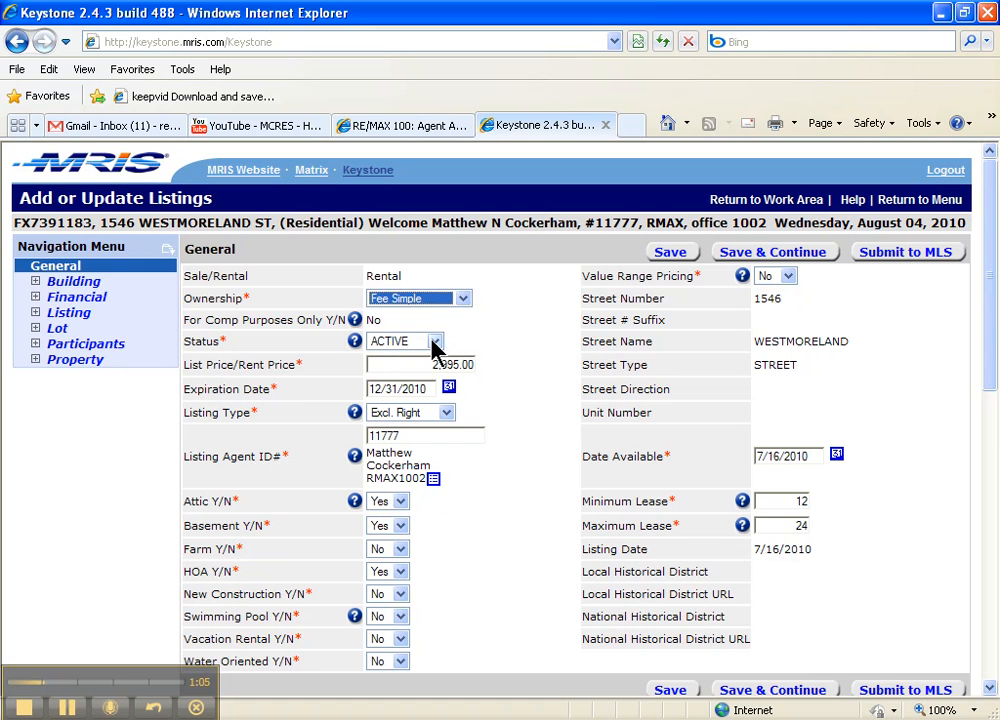
click(432, 340)
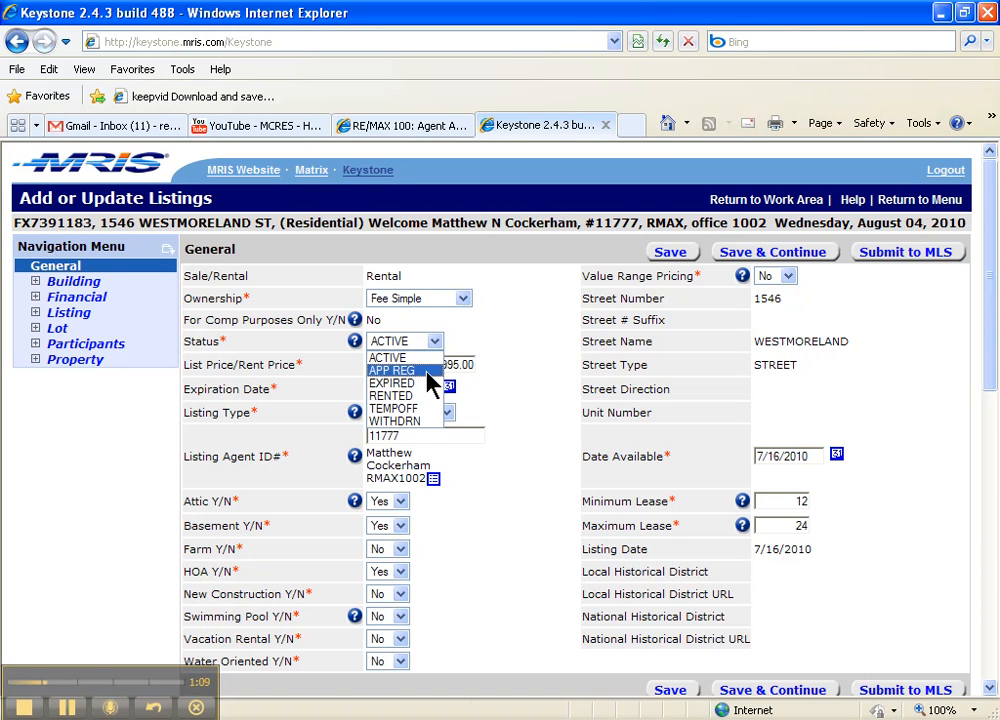
click(392, 370)
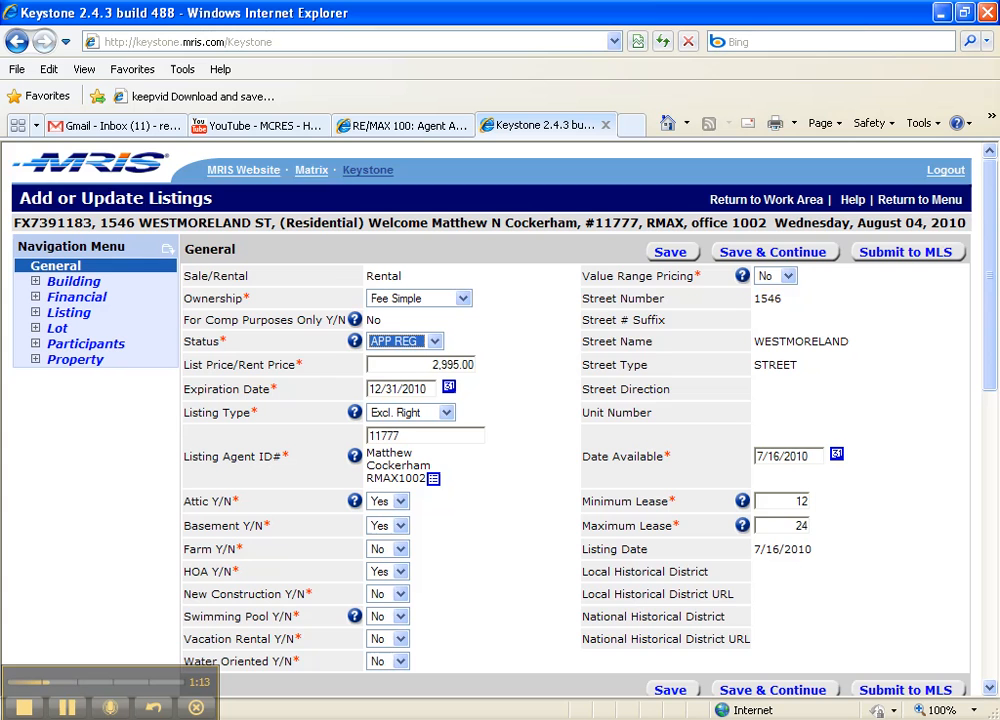
scroll(down, 3)
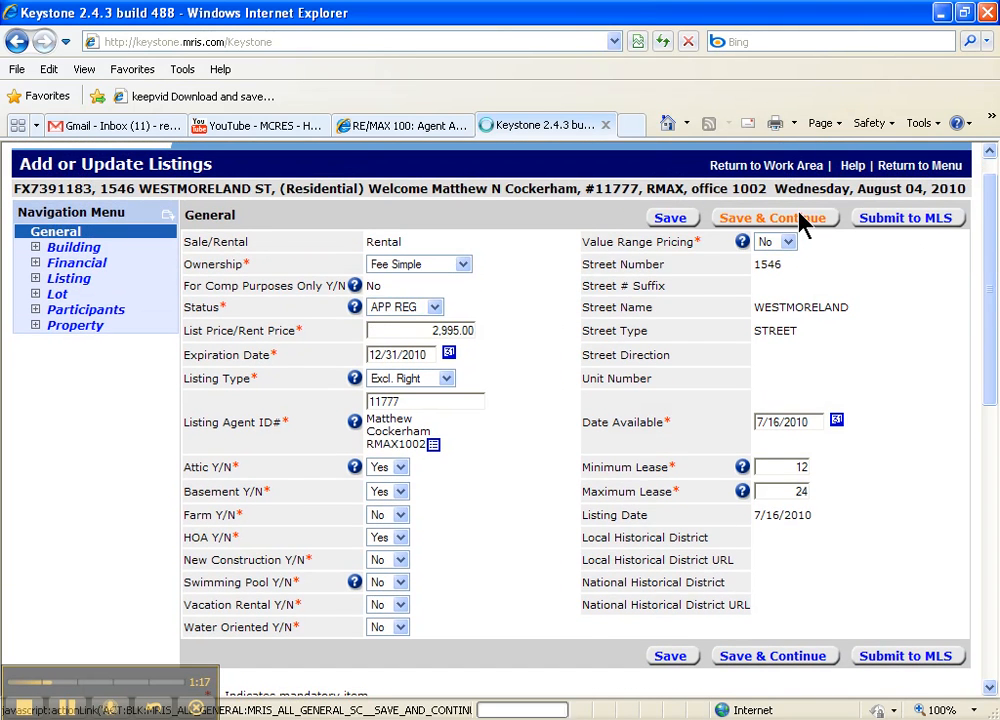
click(772, 216)
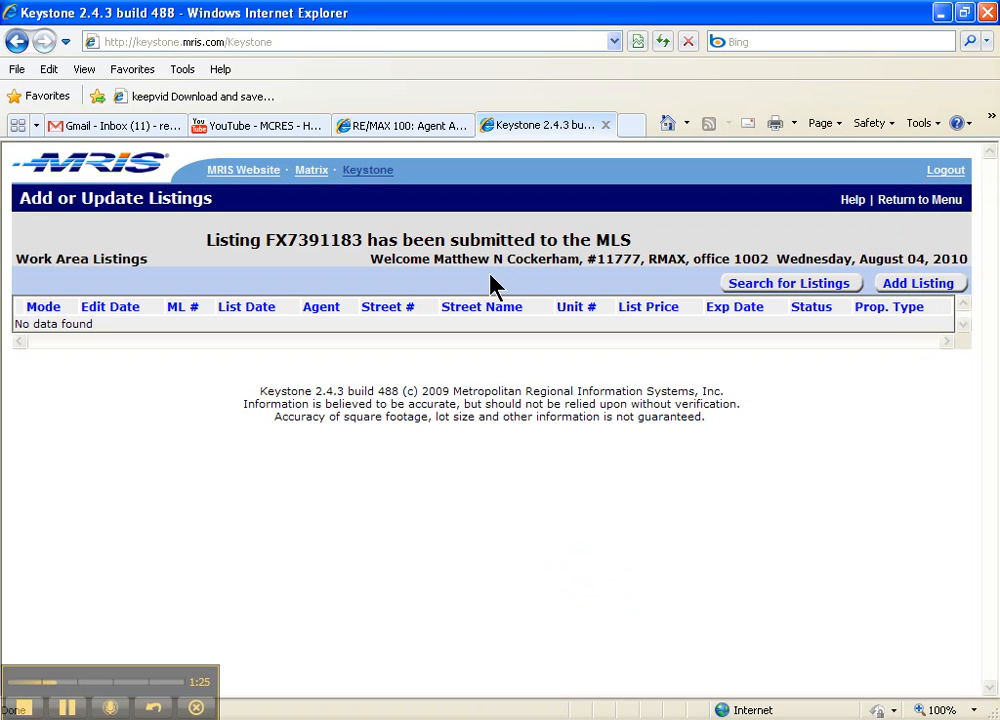
Copy listing number FX7391183 from the confirmation to the clipboard
double_click(278, 240)
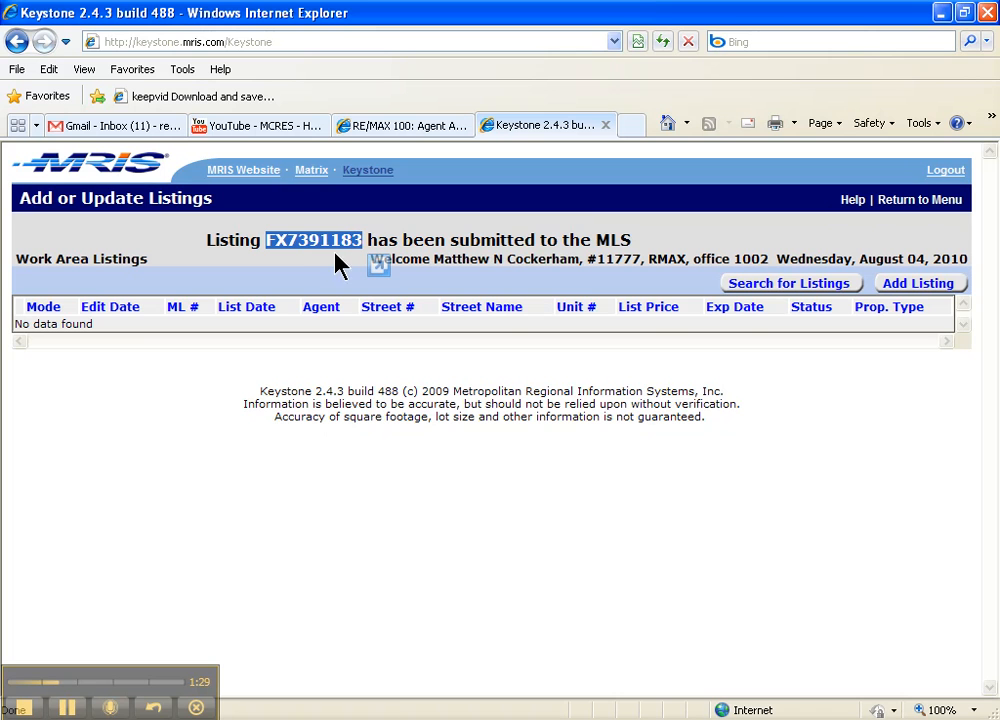
mouse_move(320, 250)
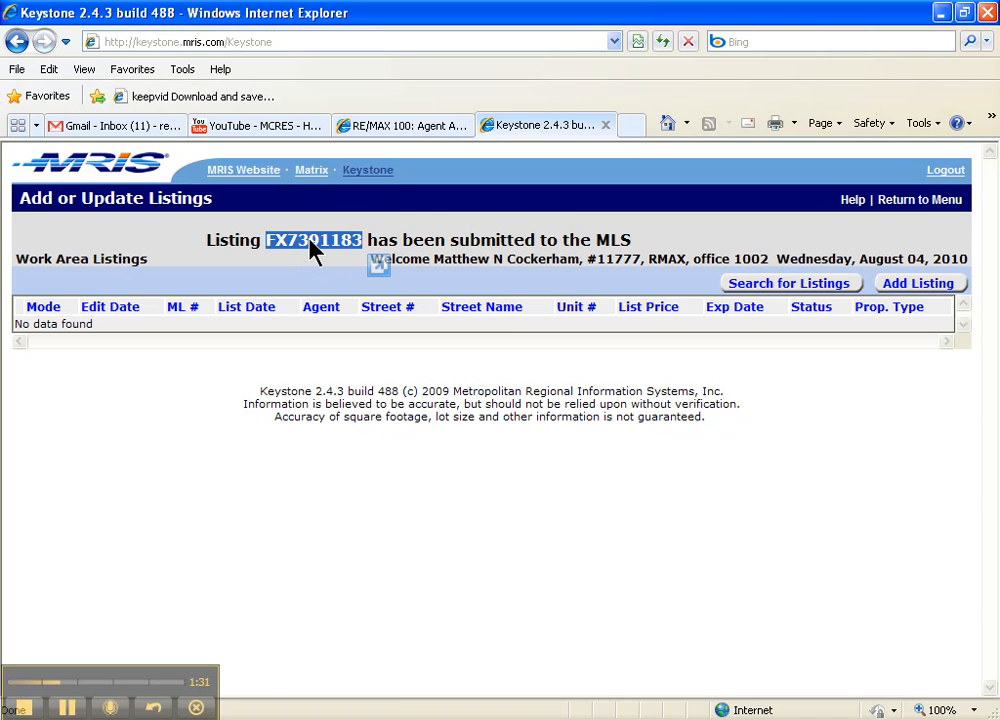
right_click(314, 240)
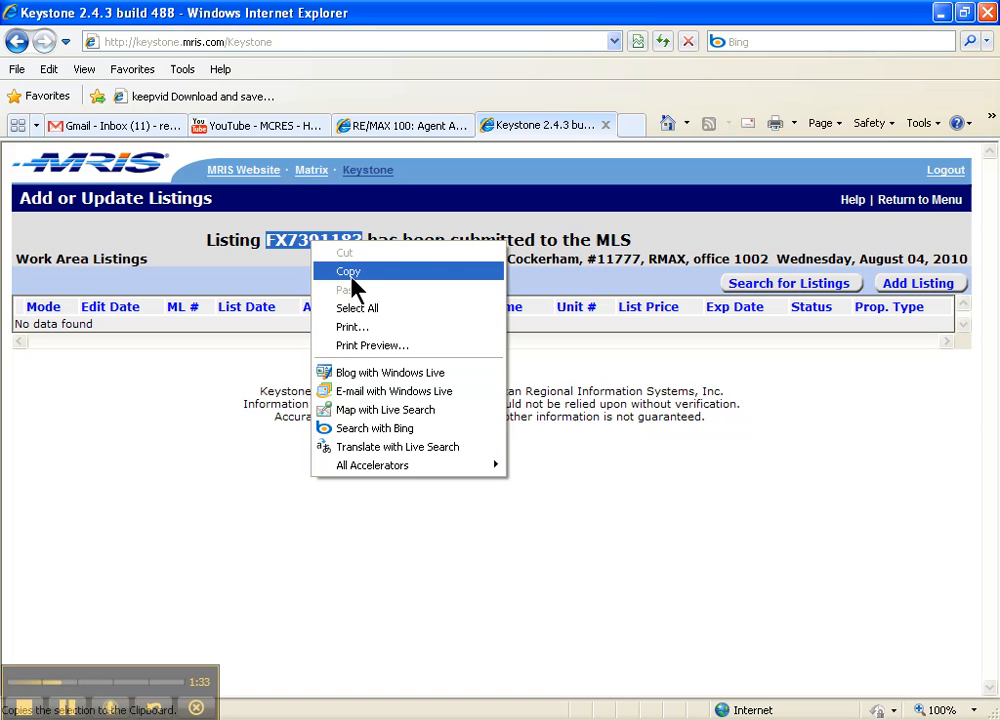
click(348, 272)
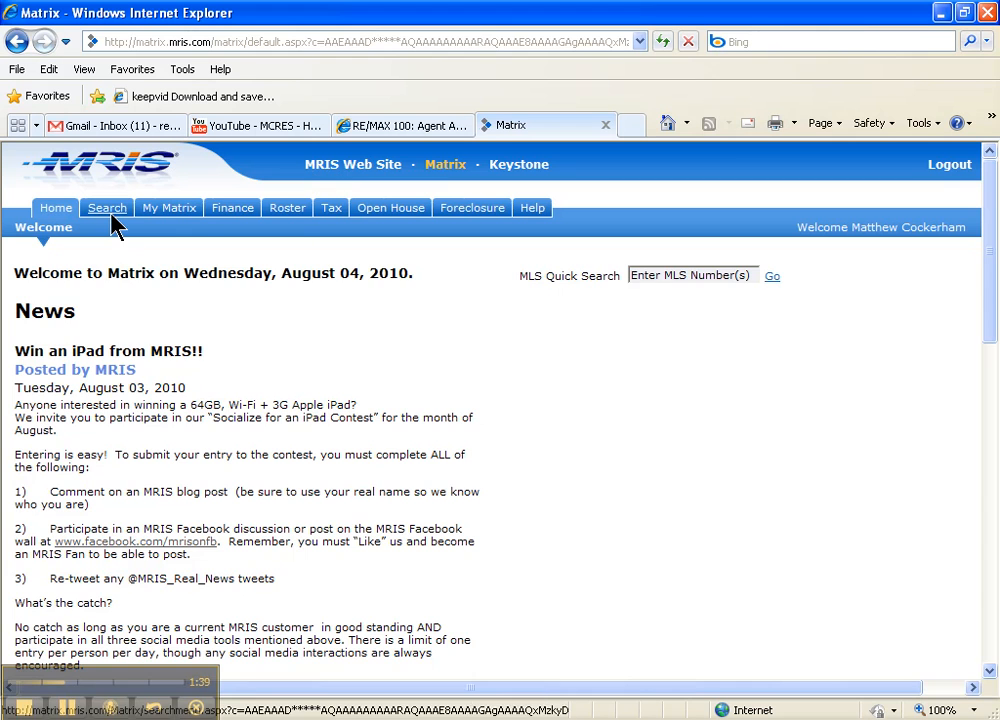
Run a Matrix Residential Quick search for ML# FX7391183, which finds no listings
click(108, 206)
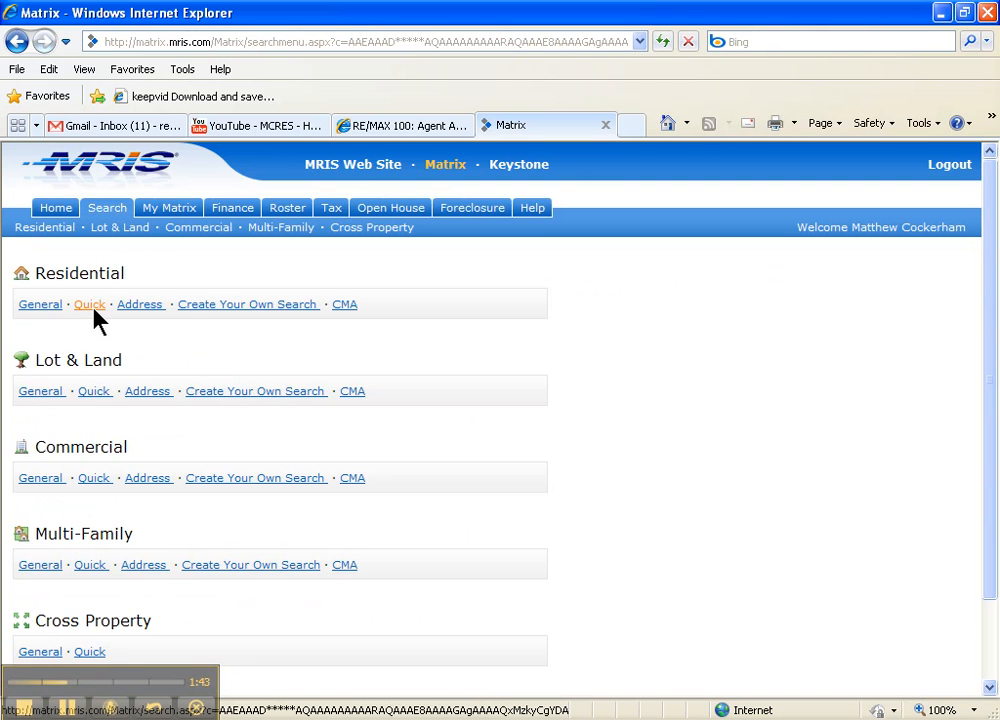
click(88, 304)
text(FX7391183)
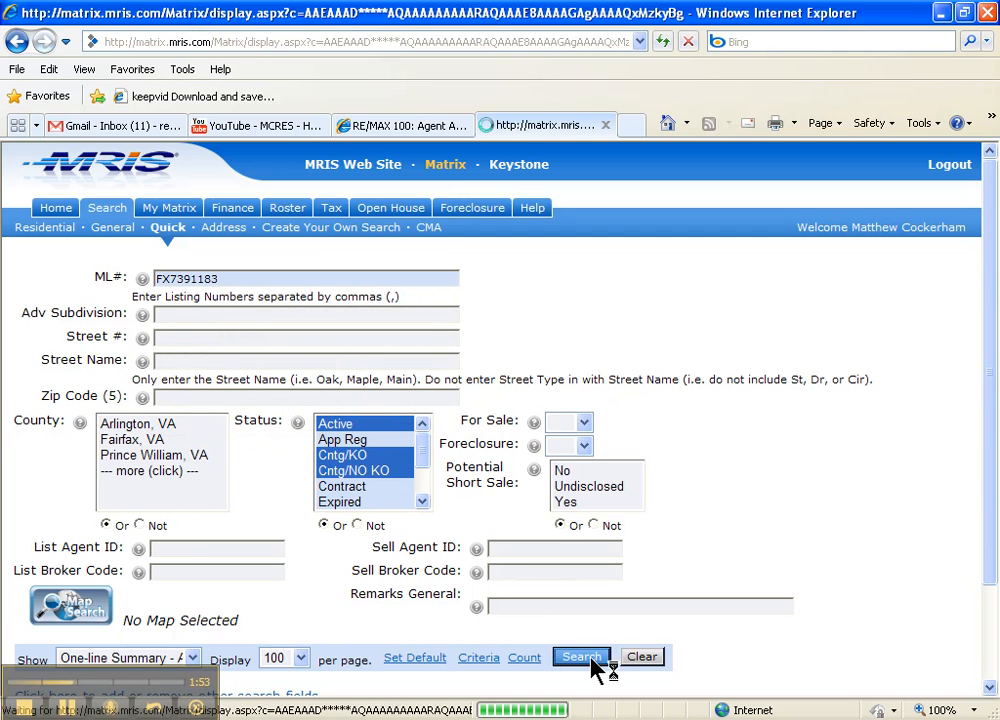
click(580, 656)
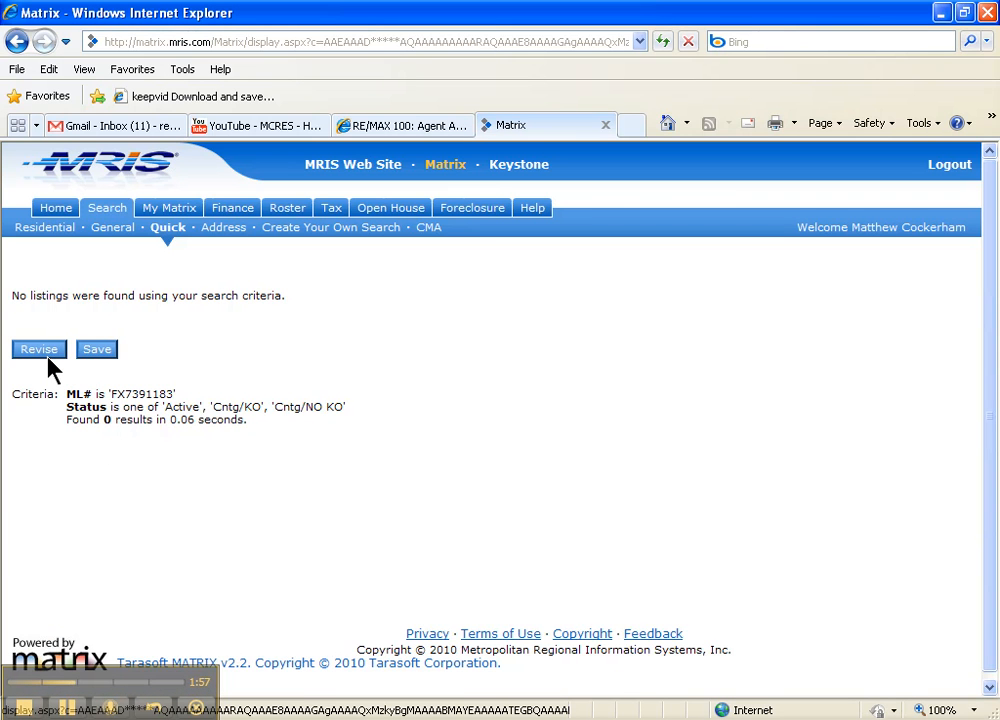
click(40, 348)
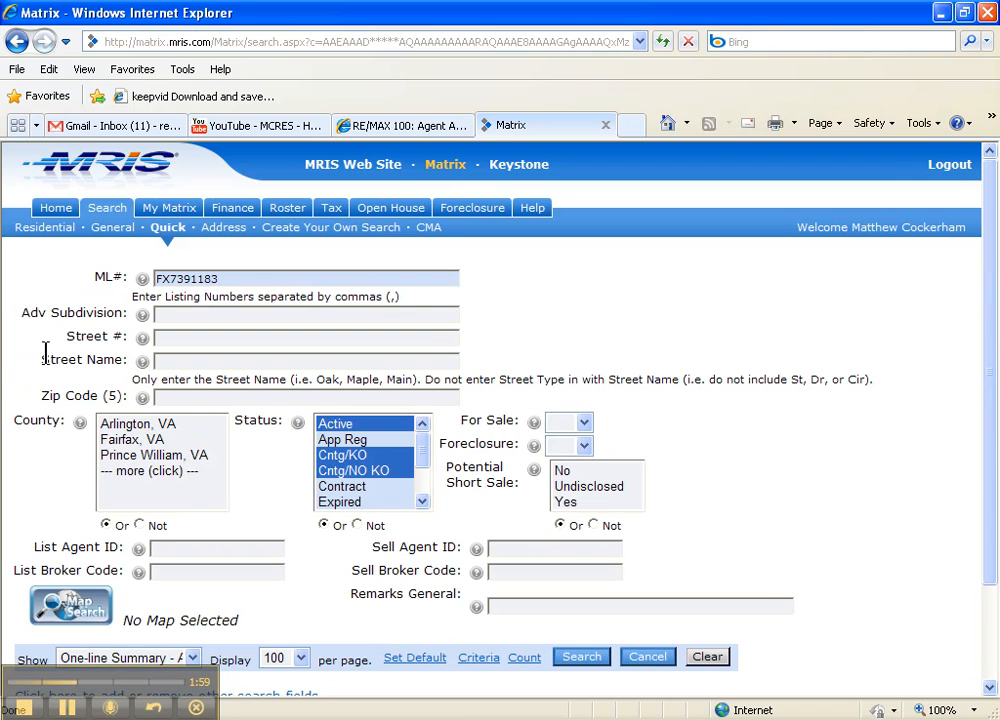
mouse_move(204, 316)
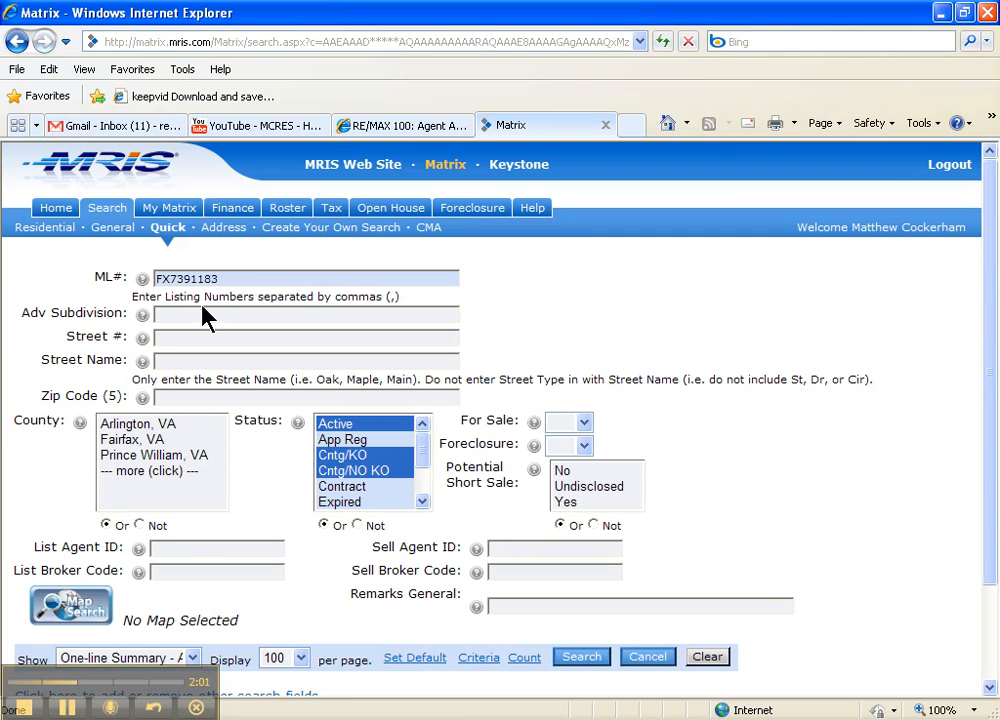
mouse_move(364, 362)
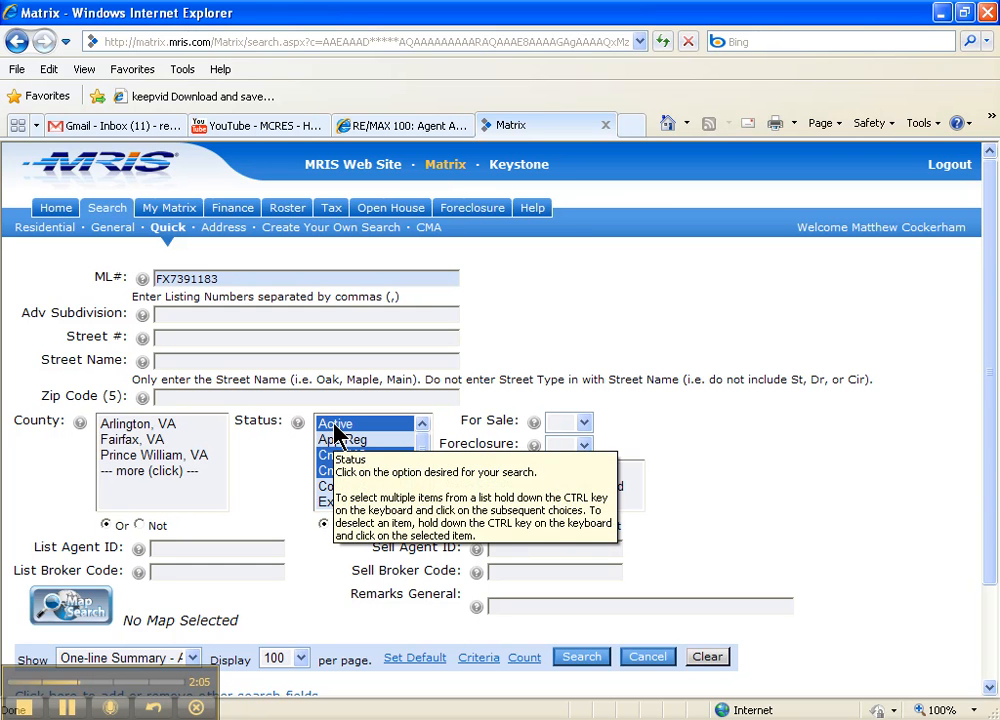
click(354, 470)
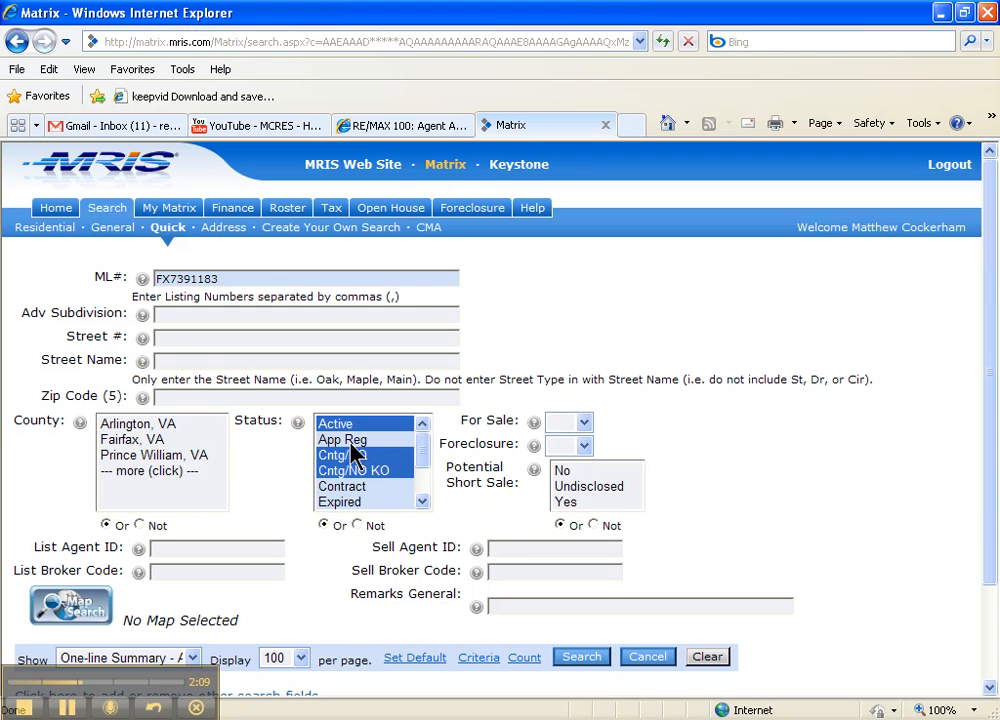
mouse_move(356, 450)
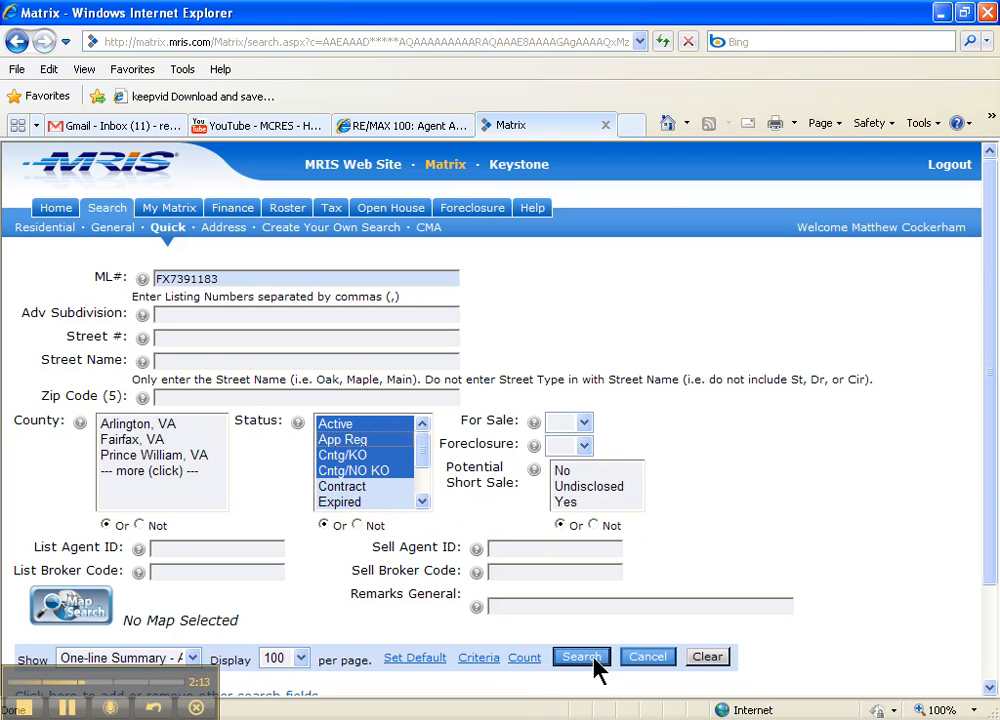
click(580, 656)
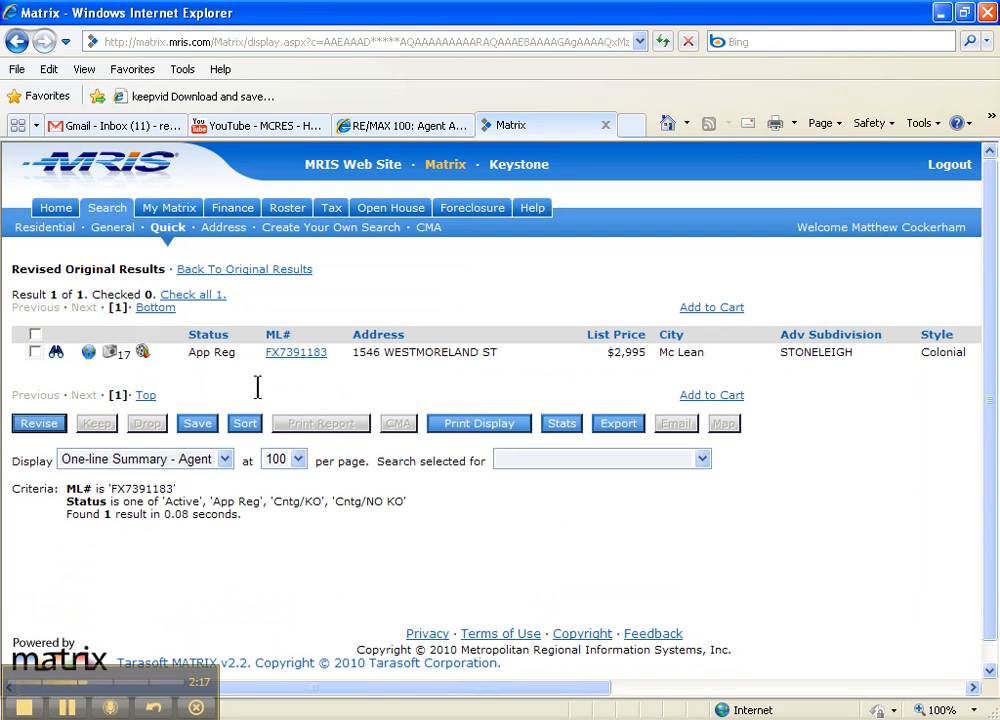
mouse_move(210, 384)
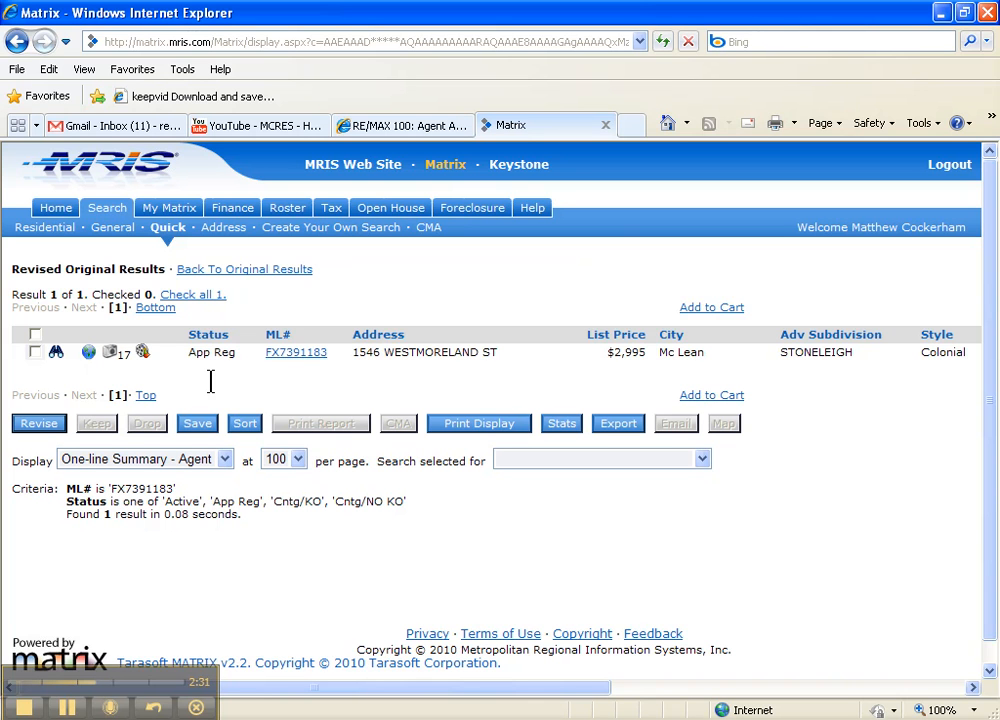
mouse_move(210, 410)
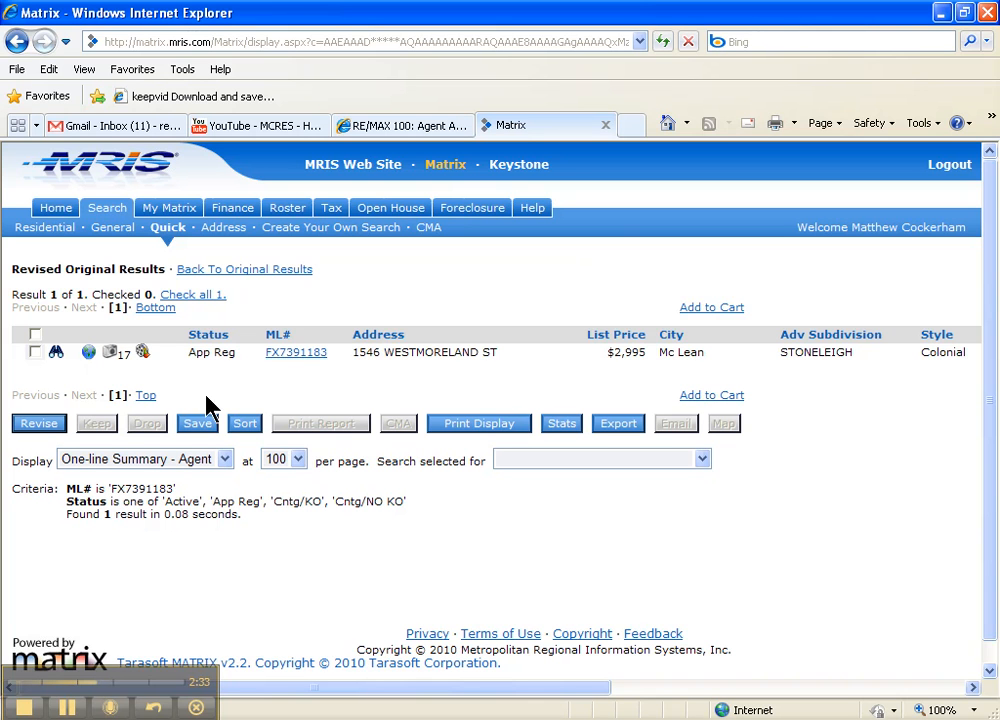